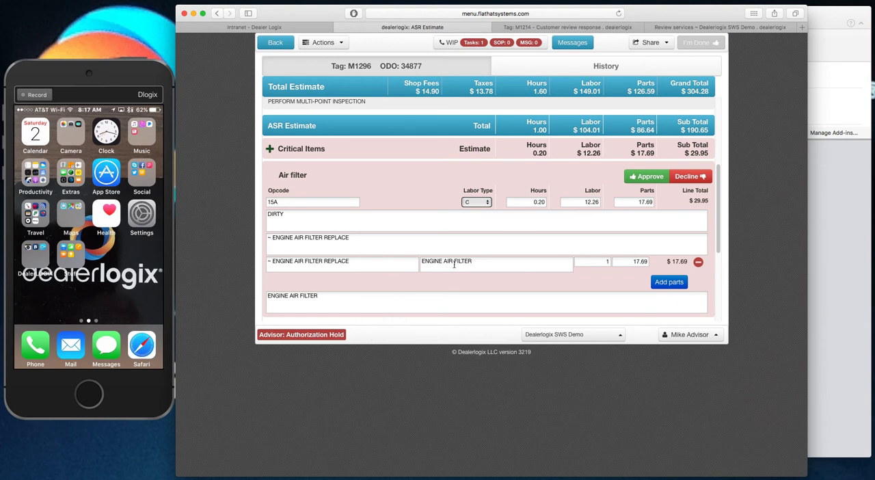
Send a Live Estimate Text using the Customer Review Services SMS template.
left_click(650, 42)
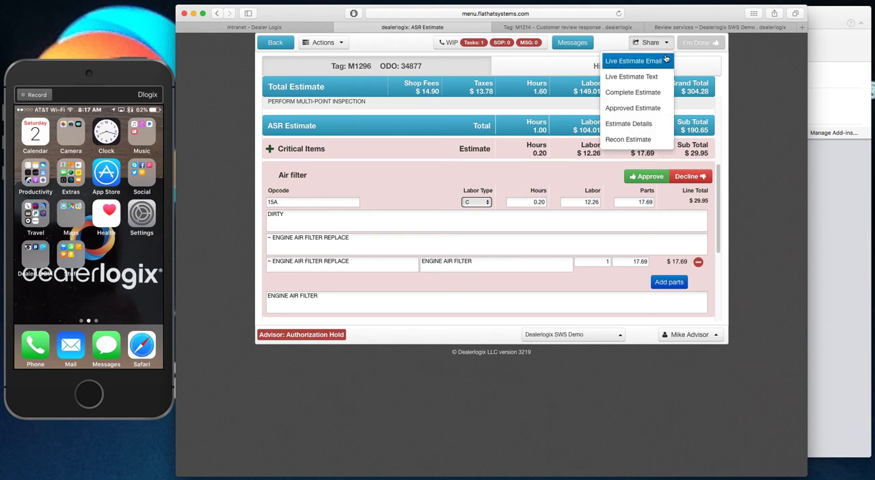
mouse_move(630, 76)
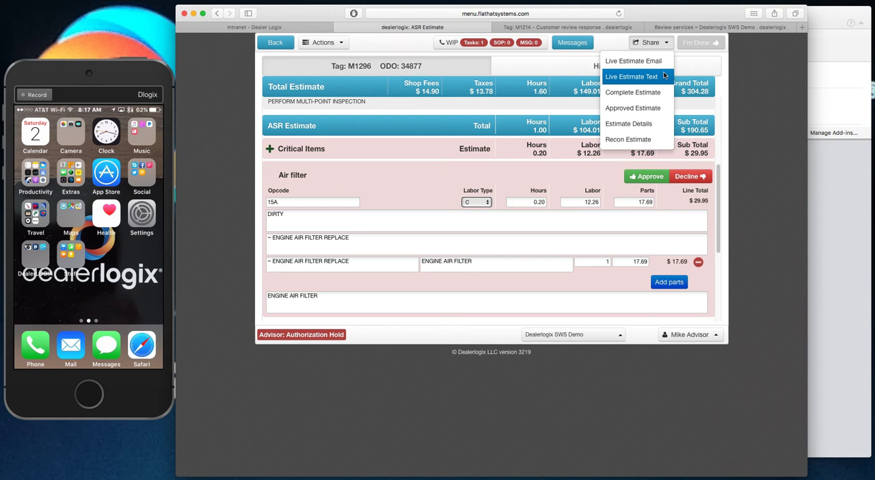
left_click(631, 75)
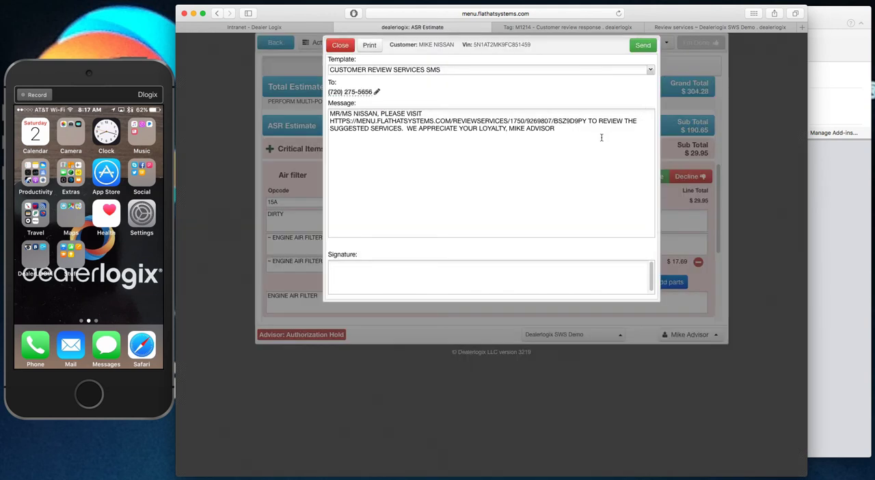
left_click(641, 45)
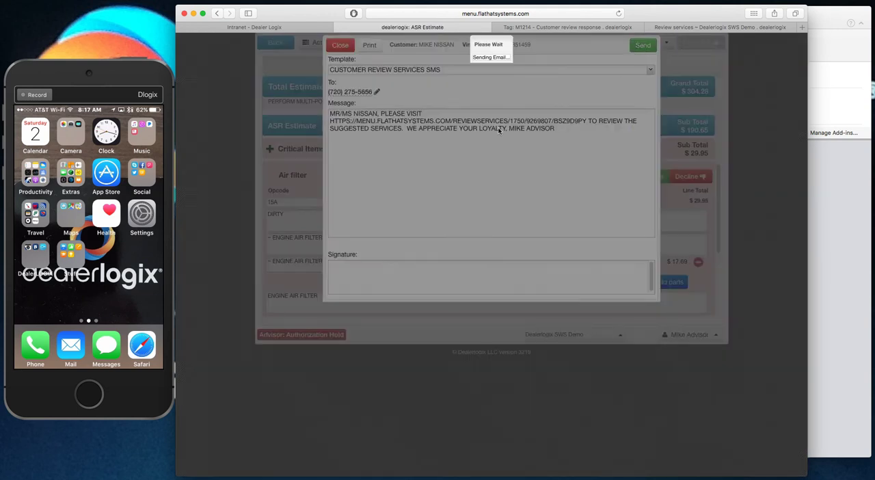
left_click(643, 44)
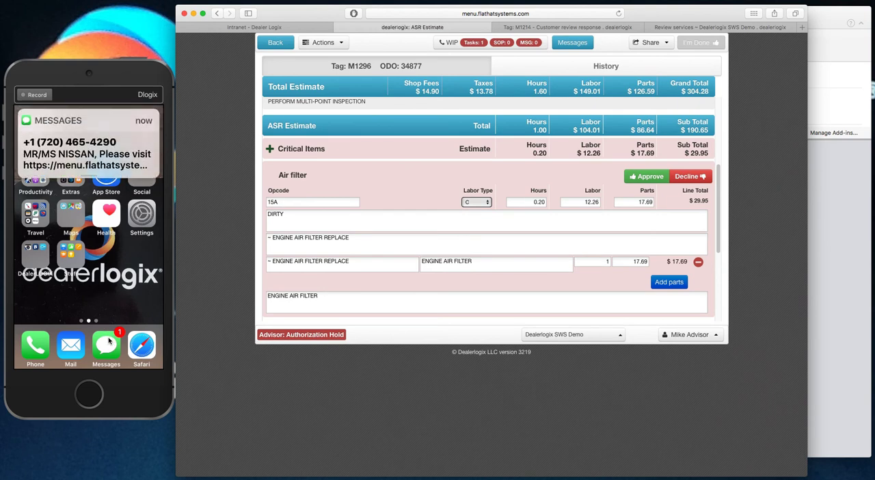
mouse_move(453, 183)
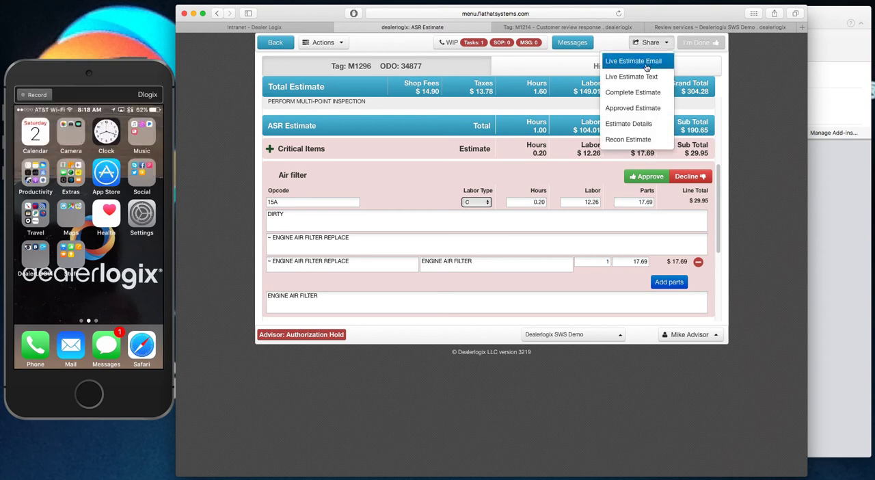
Send the estimate by Live Estimate Email and open its review link for tag M1296.
left_click(611, 168)
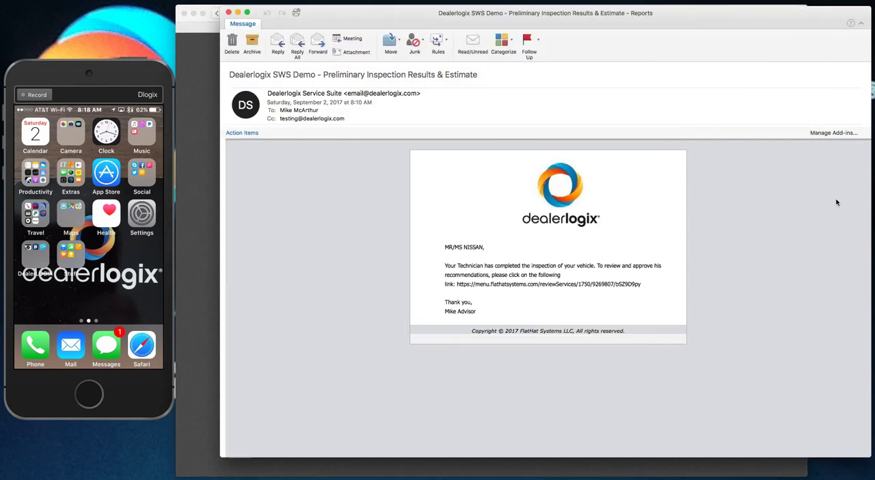
left_click(548, 284)
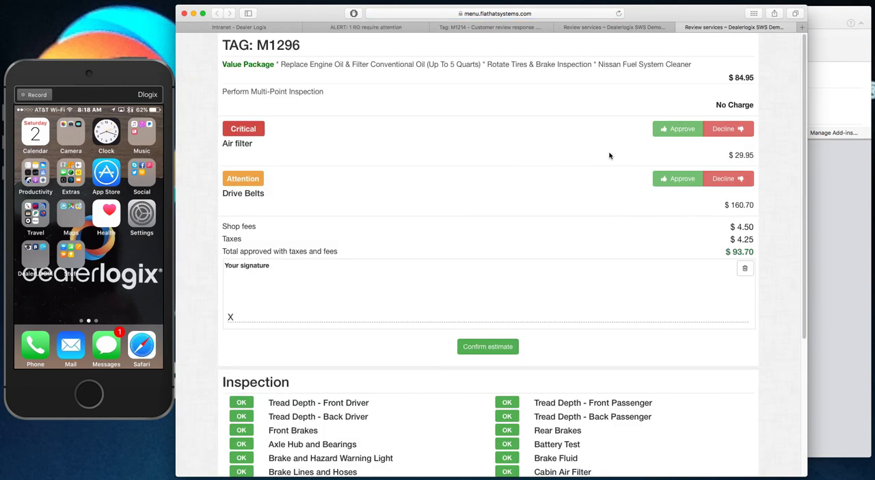
Approve Air filter, decline Drive Belts, sign, and confirm the $126.37 estimate.
left_click(677, 128)
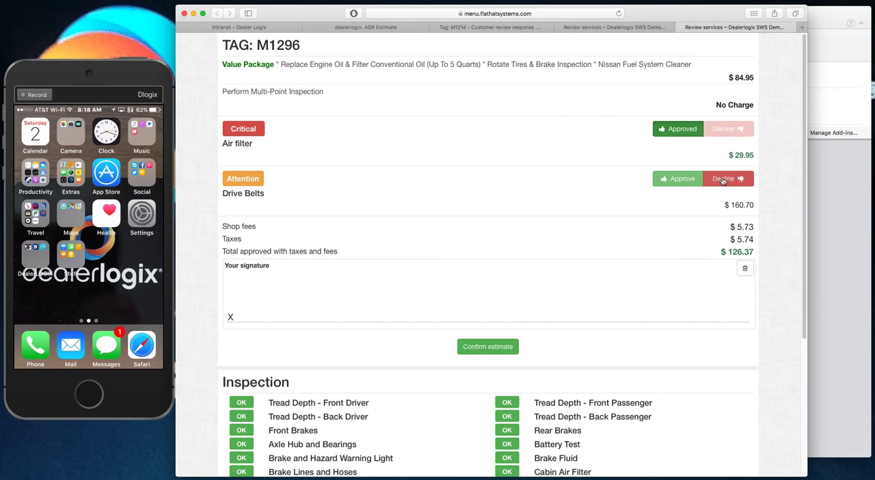
left_click(723, 178)
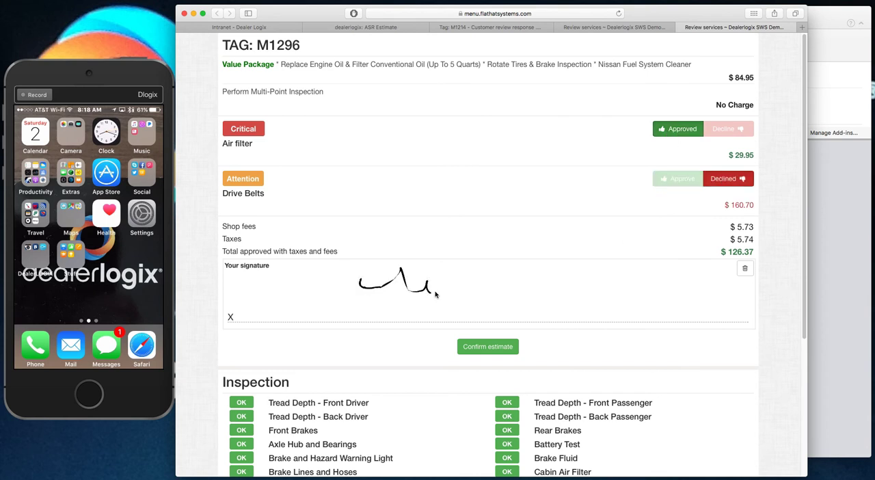
left_click_drag(438, 290, 591, 282)
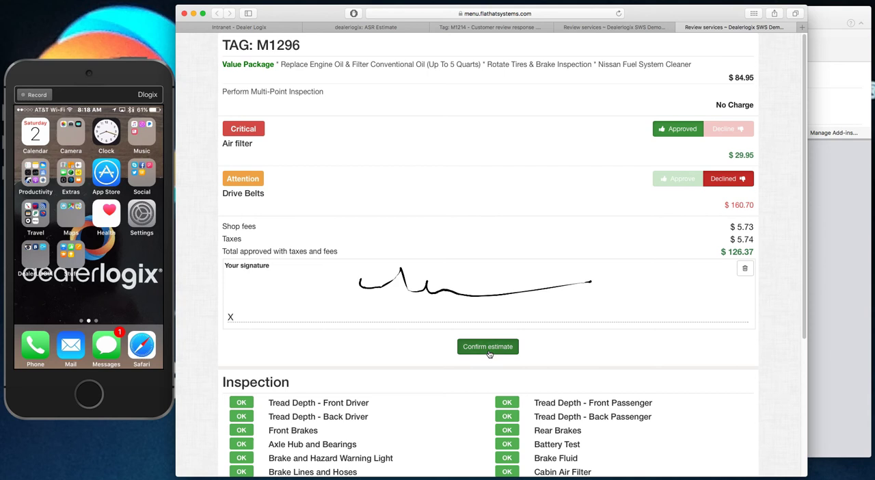
left_click(487, 347)
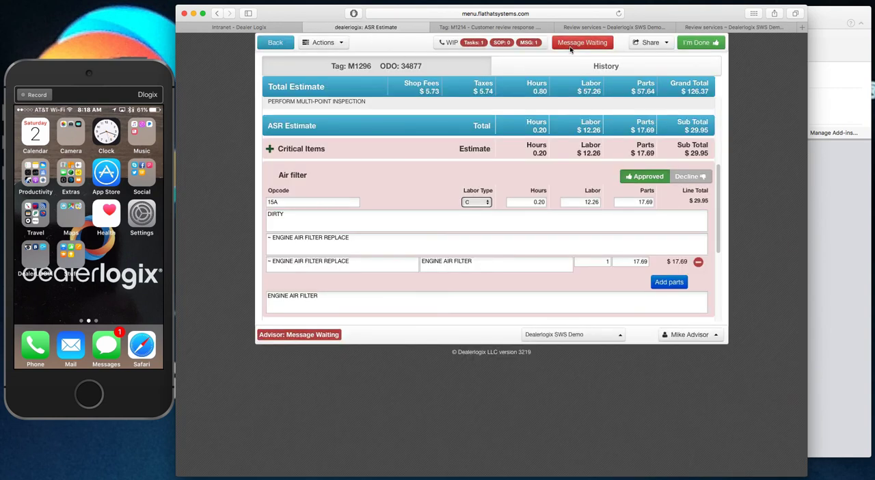
Open Message Waiting and view the customer's completed review for tag M1296.
left_click(581, 42)
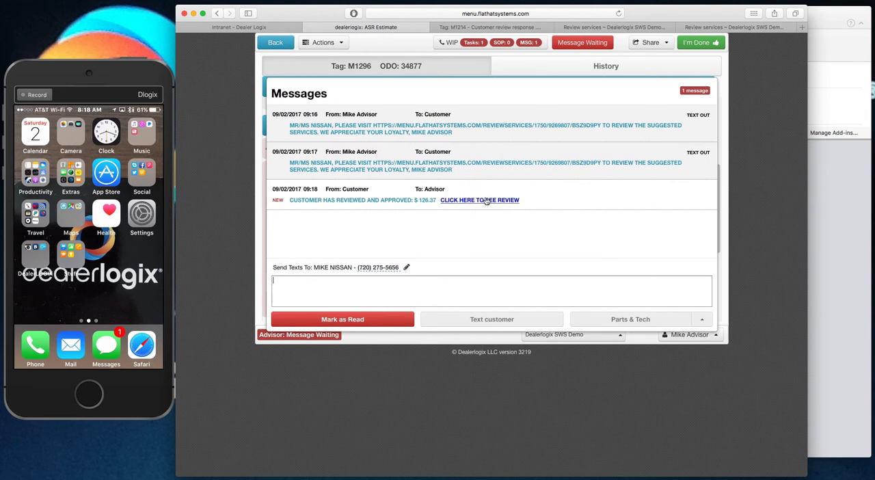
left_click(479, 199)
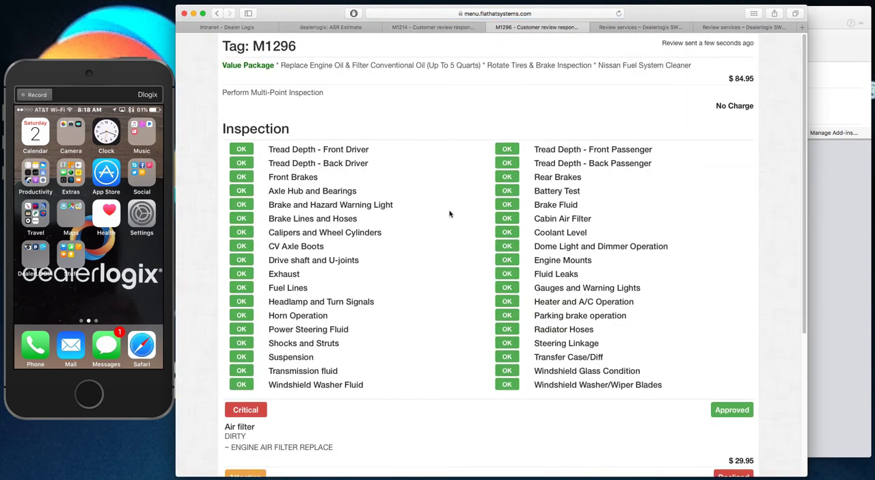